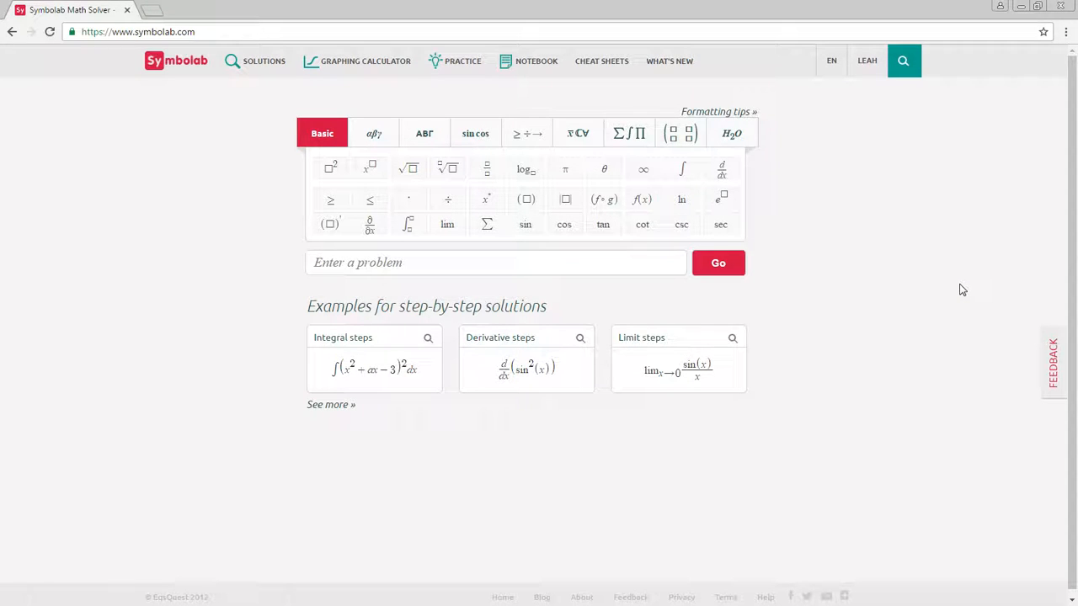
pyautogui.moveTo(264, 61)
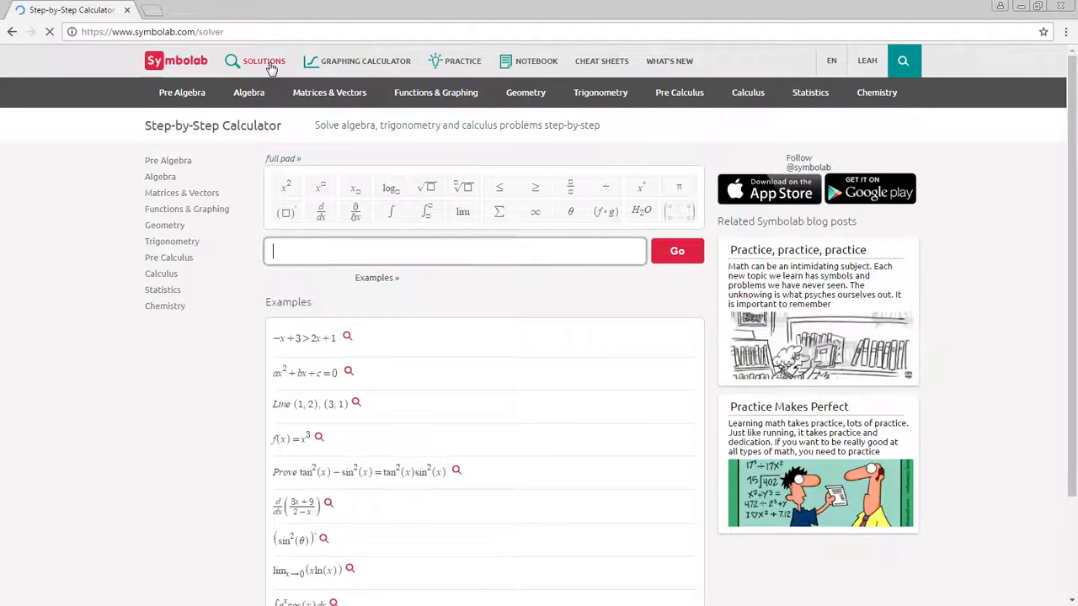
# Step: Enter the integral of e^x sin x dx and solve it step by step
pyautogui.click(391, 211)
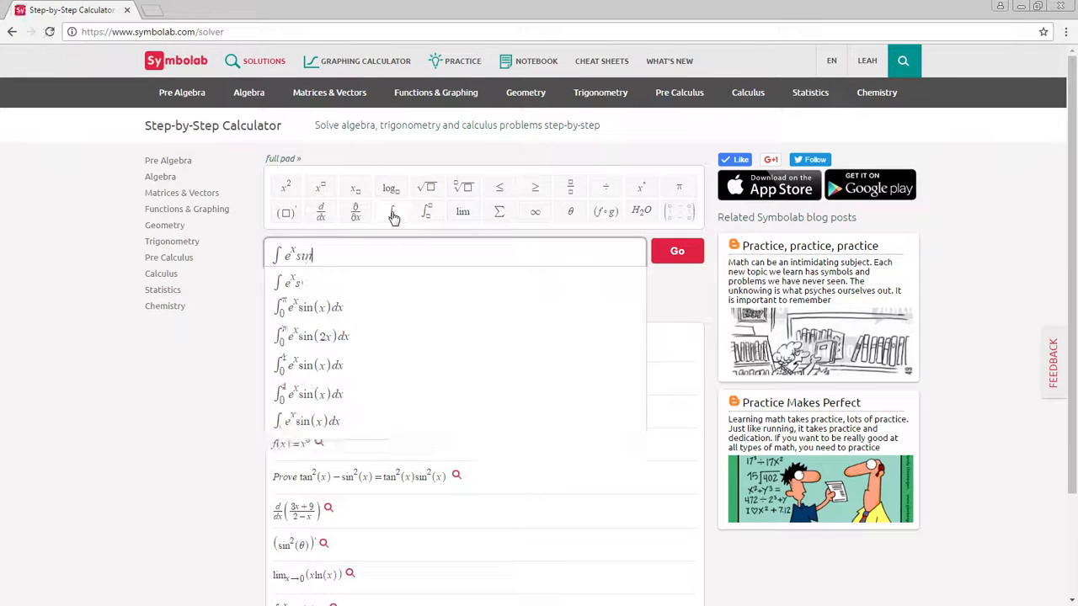
pyautogui.click(677, 251)
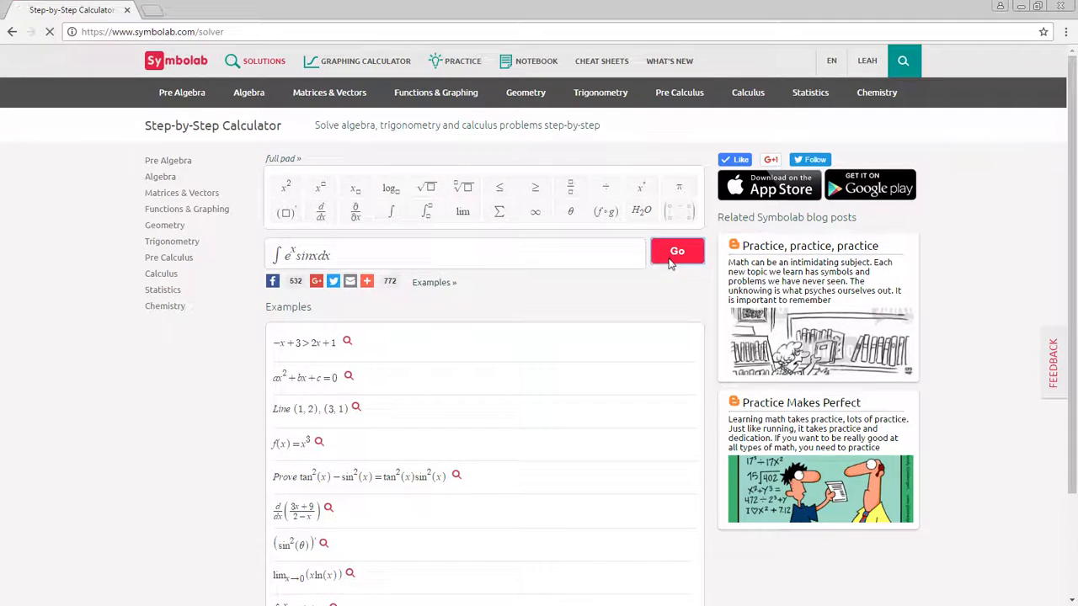
pyautogui.click(676, 251)
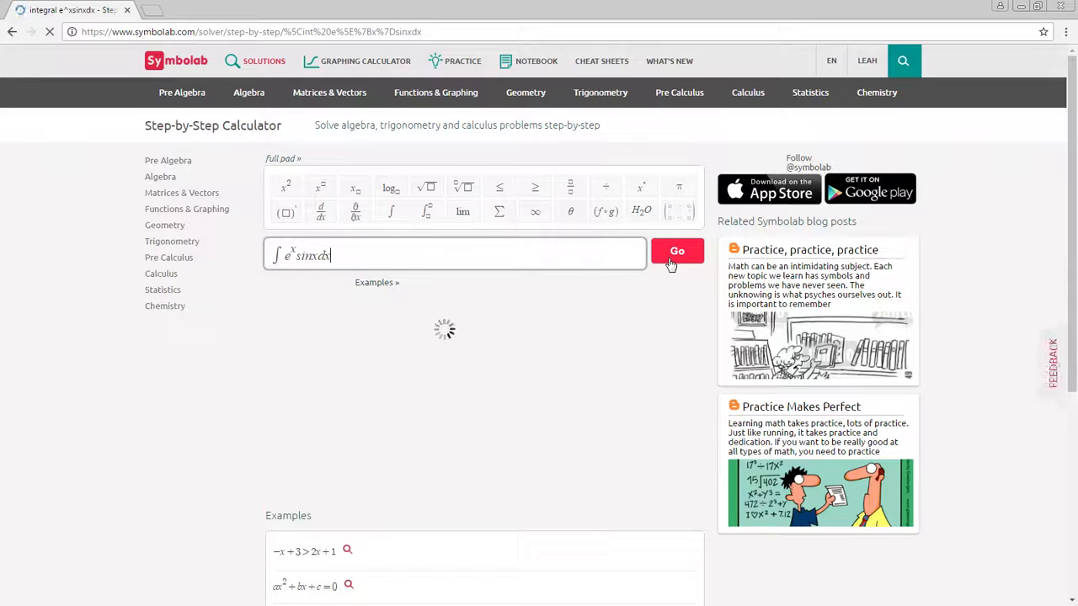
pyautogui.click(677, 251)
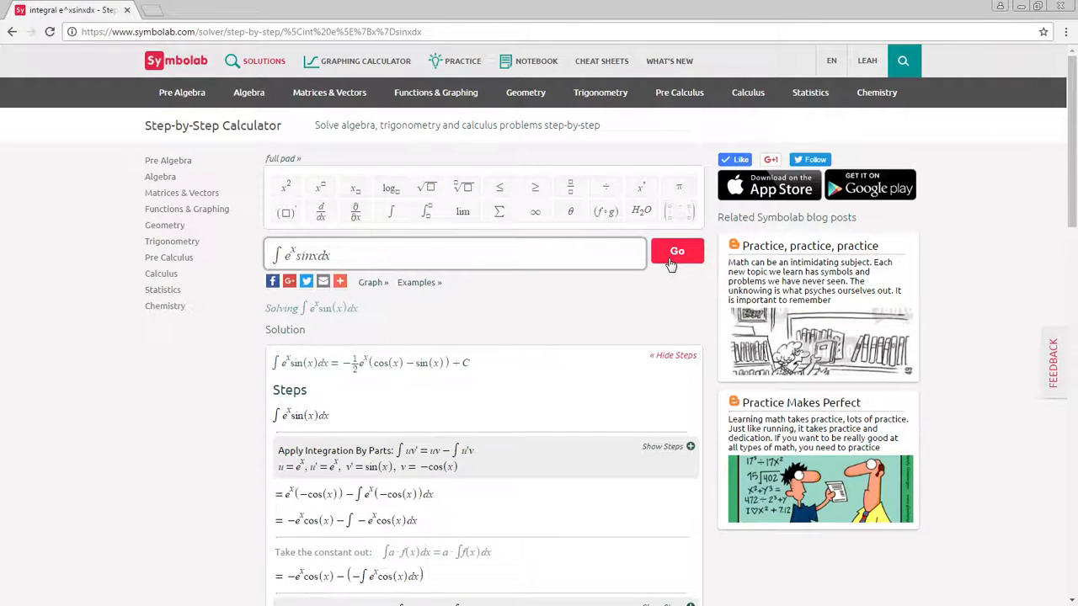
# Step: Save the e^x sin x solution with the note 'Shows how to use integration by parts'
pyautogui.scroll(-3)
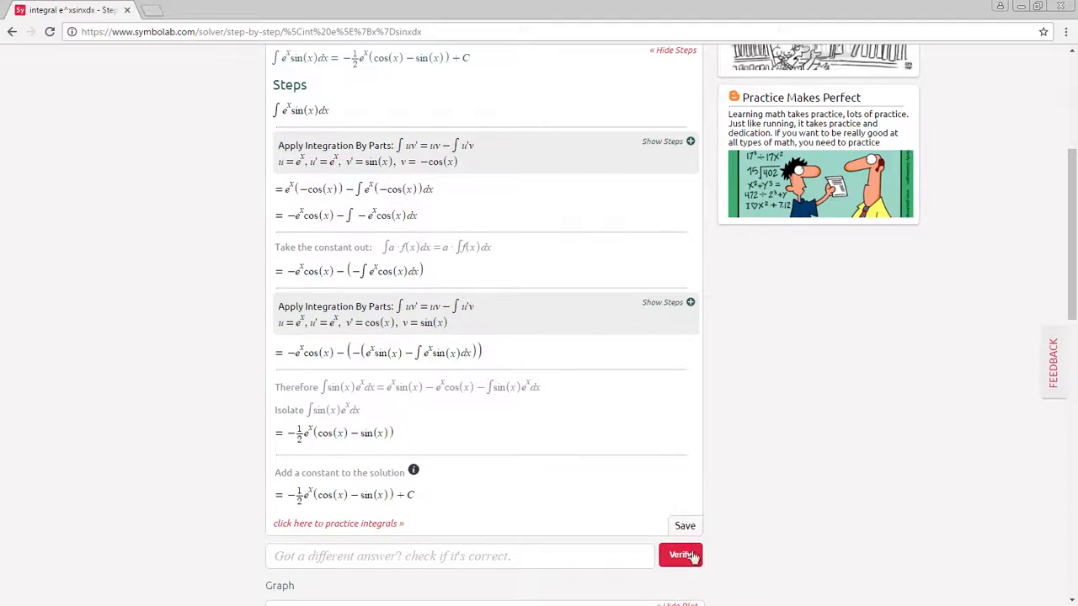
pyautogui.click(685, 526)
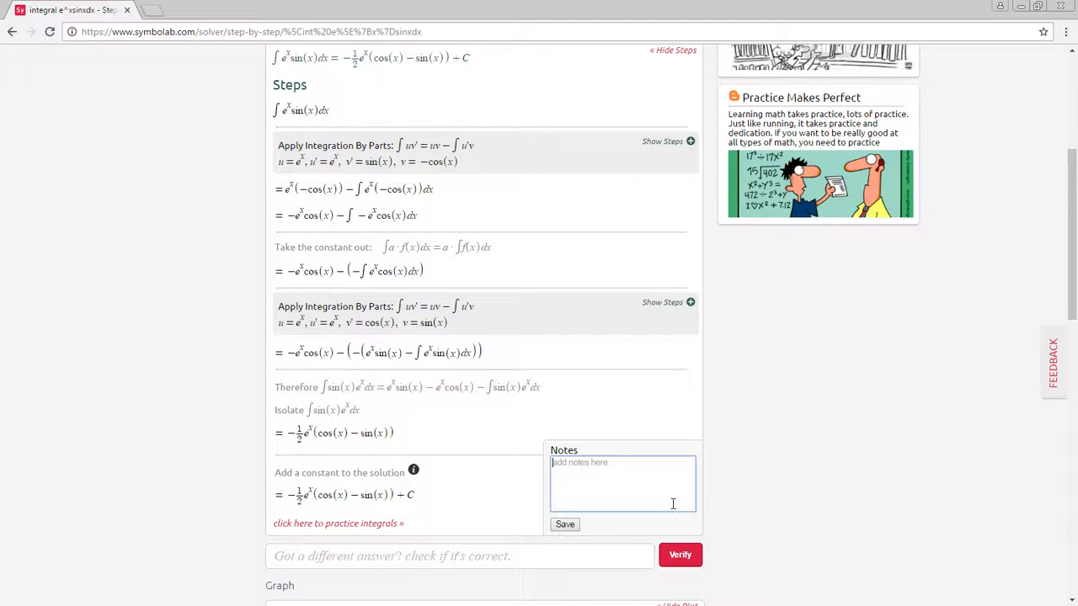
pyautogui.write('Shows how to use integration by parts')
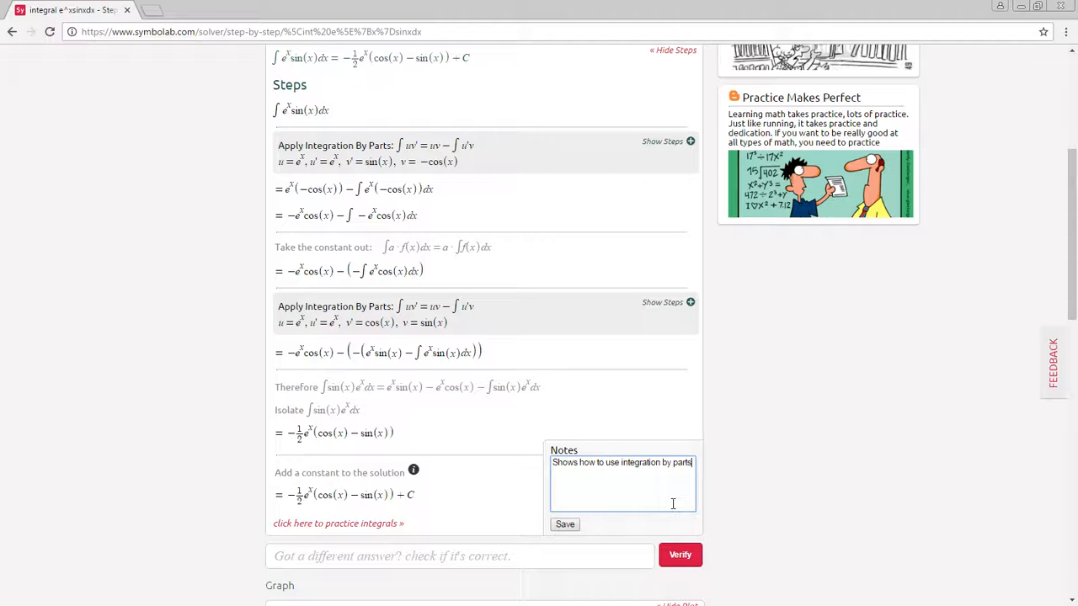
pyautogui.click(564, 524)
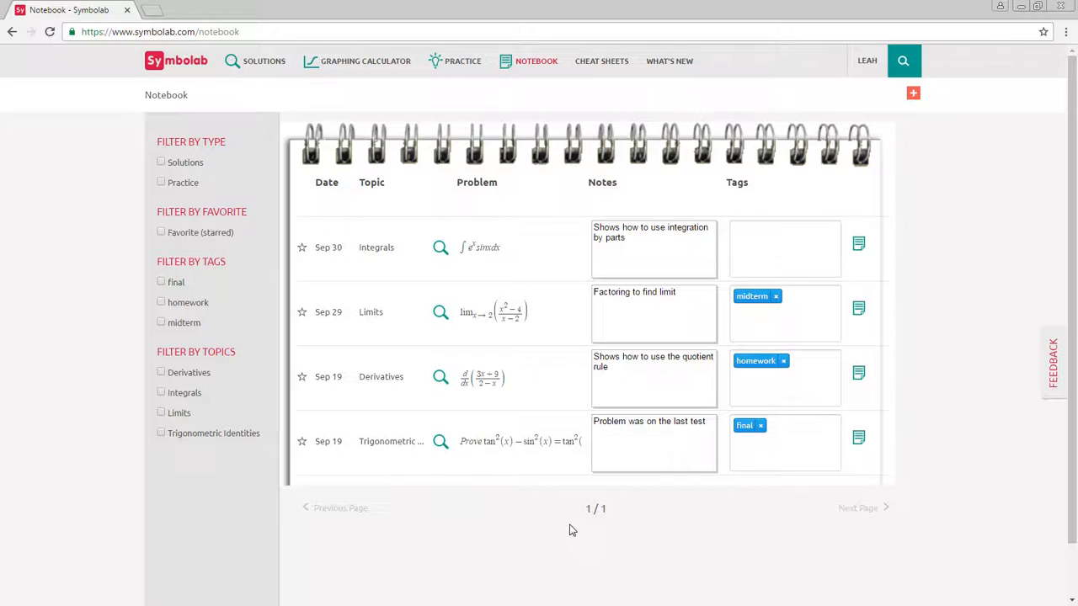
# Step: Tag the e^x sin x notebook entry as homework and view its note details
pyautogui.click(783, 248)
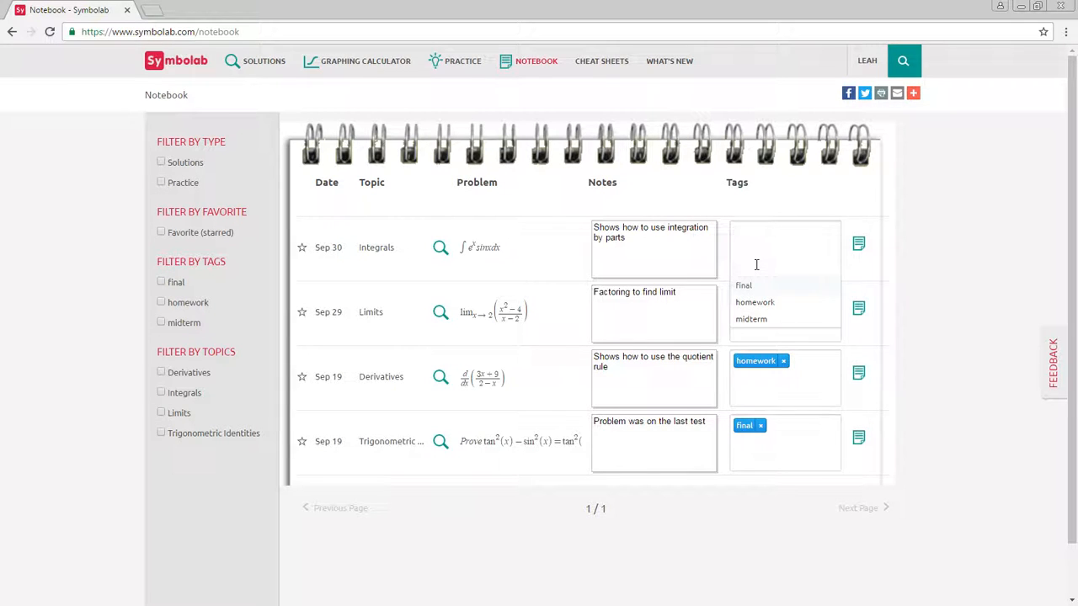
pyautogui.write('homewo')
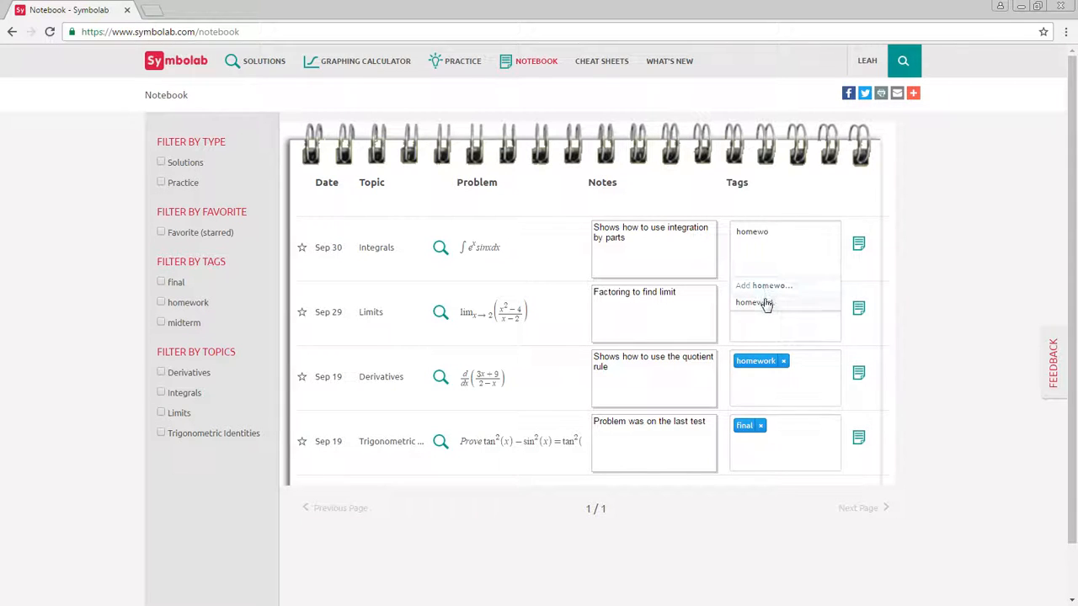
pyautogui.click(753, 303)
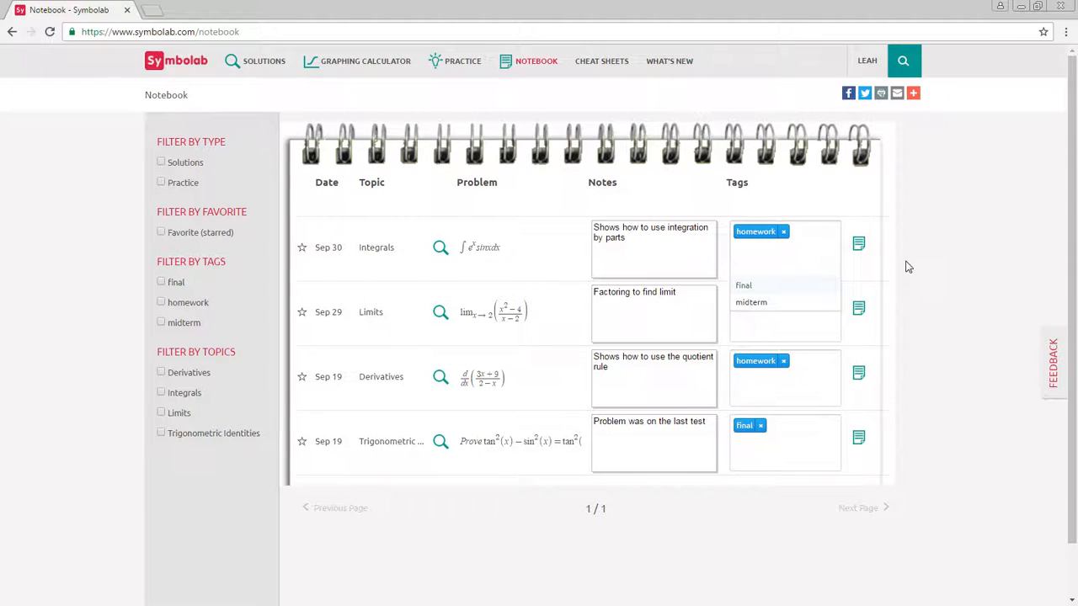
pyautogui.click(858, 244)
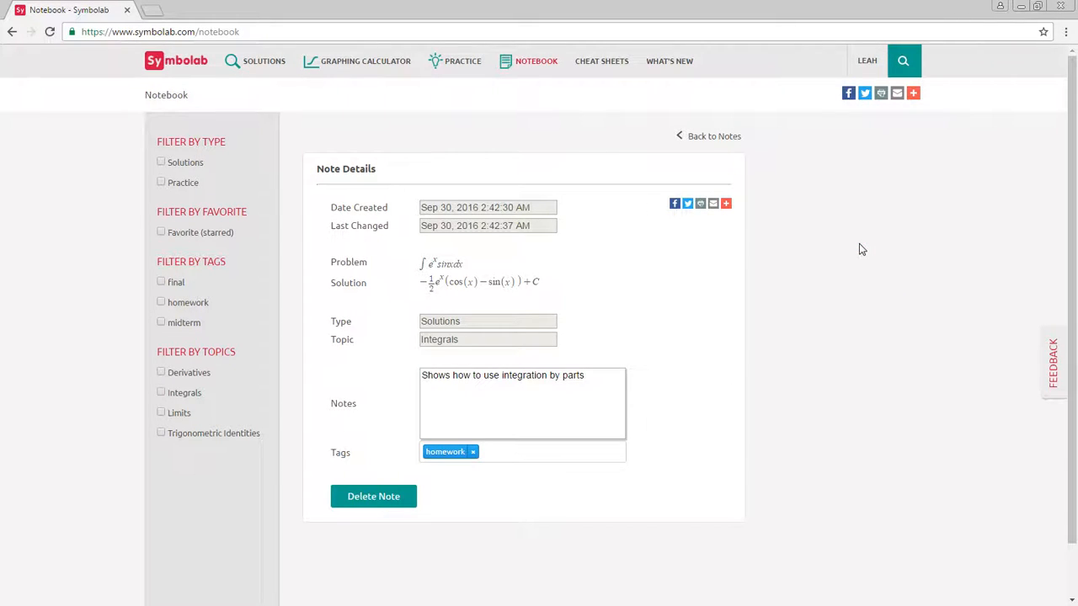
# Step: Go to the Integrals practice problems
pyautogui.click(463, 60)
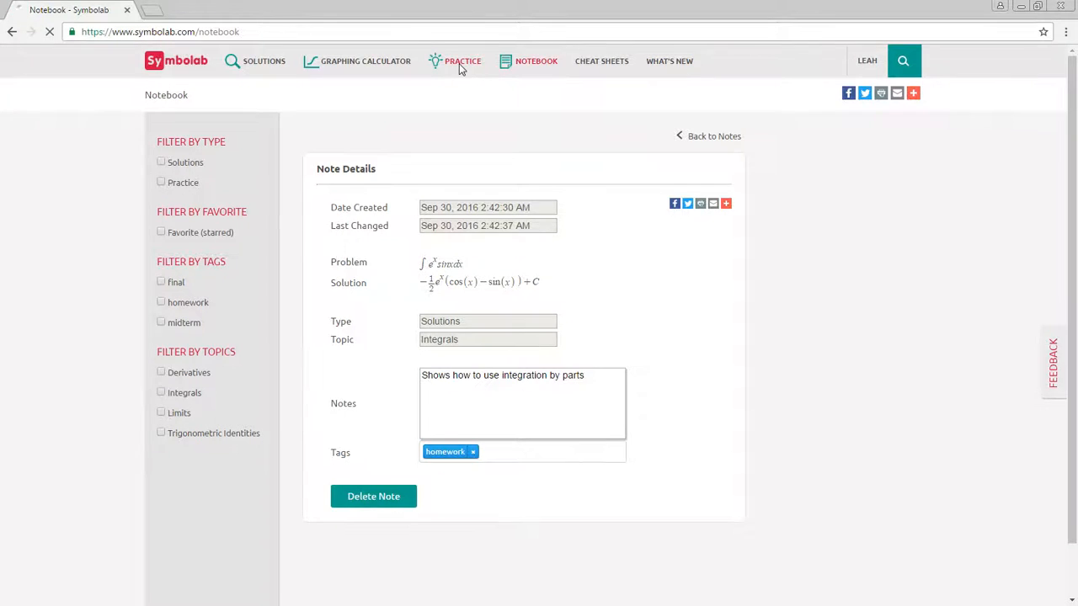
pyautogui.click(462, 61)
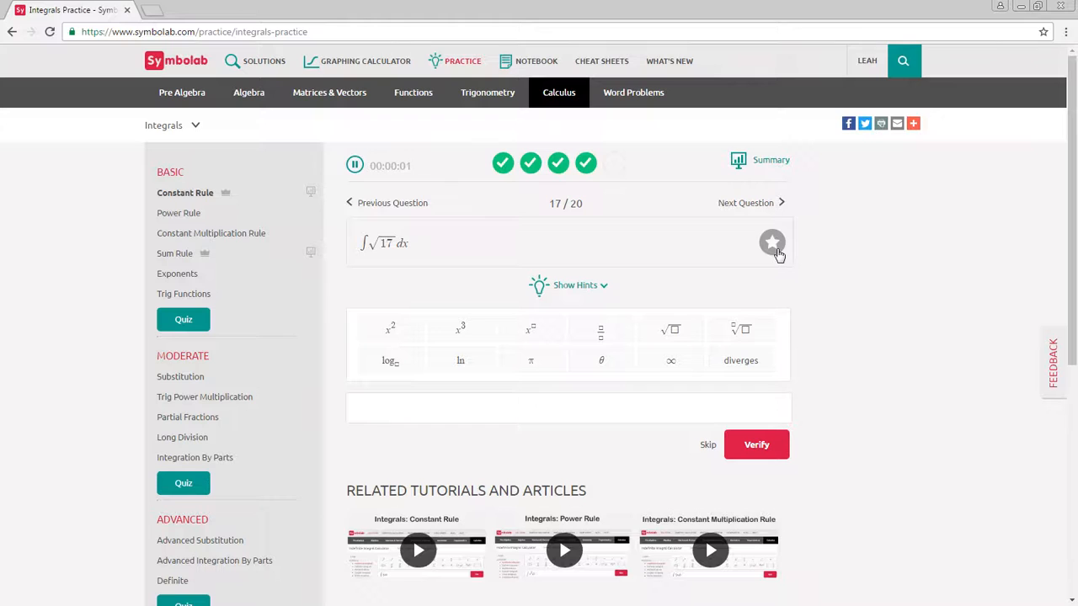
# Step: Star the √17 dx practice problem, then return to the notebook
pyautogui.click(771, 243)
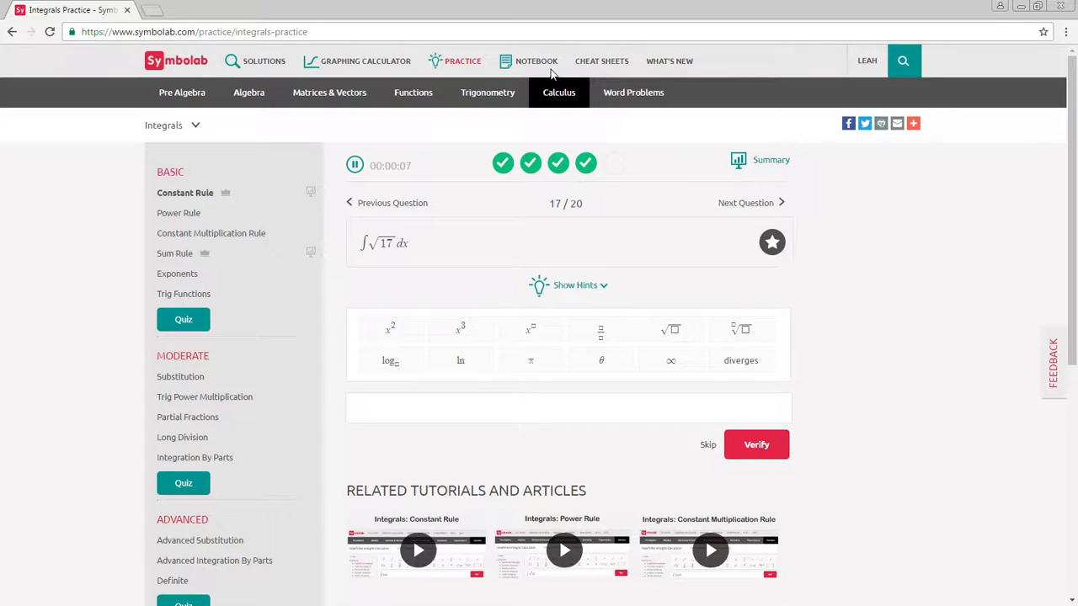
pyautogui.click(536, 61)
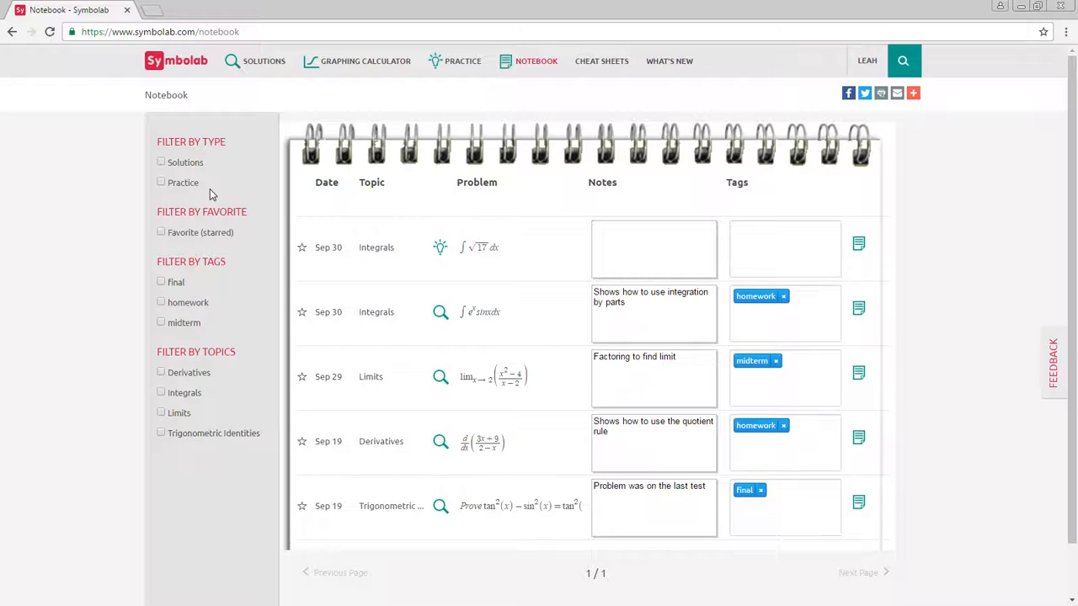
pyautogui.moveTo(440, 311)
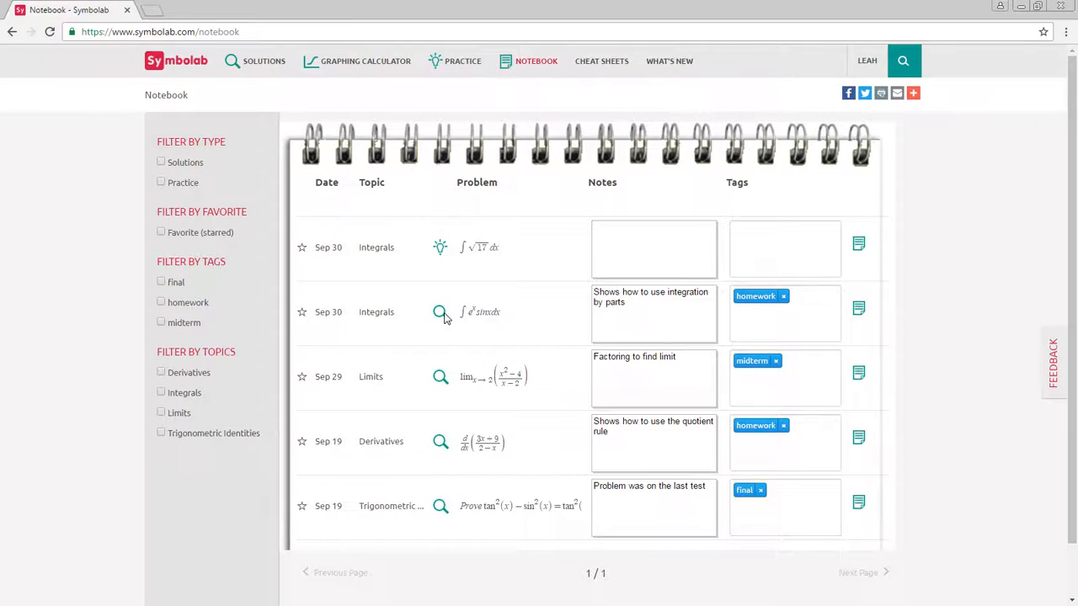
# Step: Reopen the saved e^x sin x dx solution from its notebook entry
pyautogui.click(439, 311)
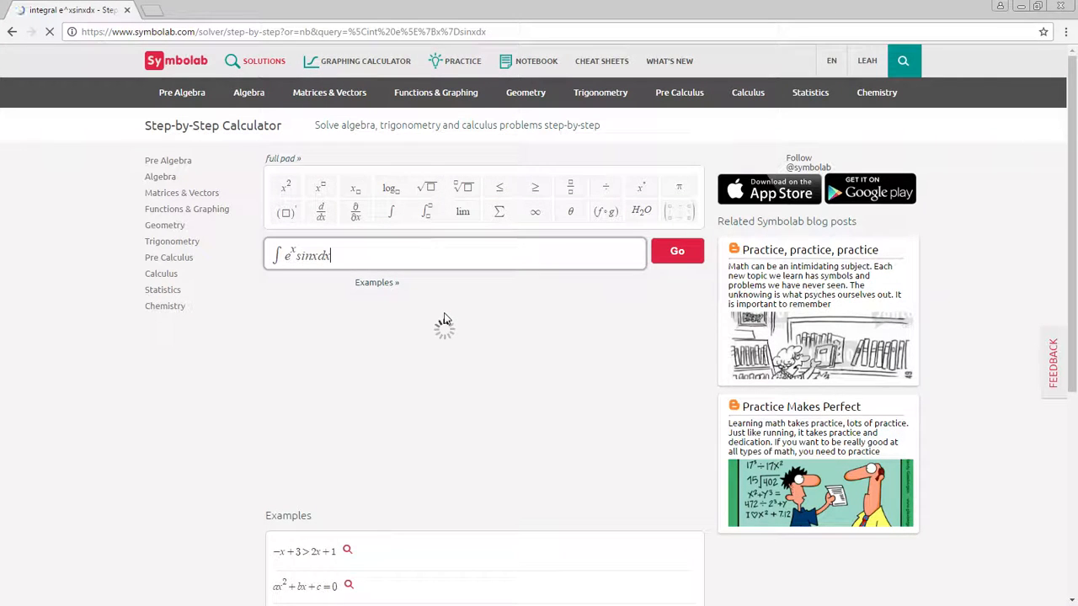
pyautogui.click(677, 250)
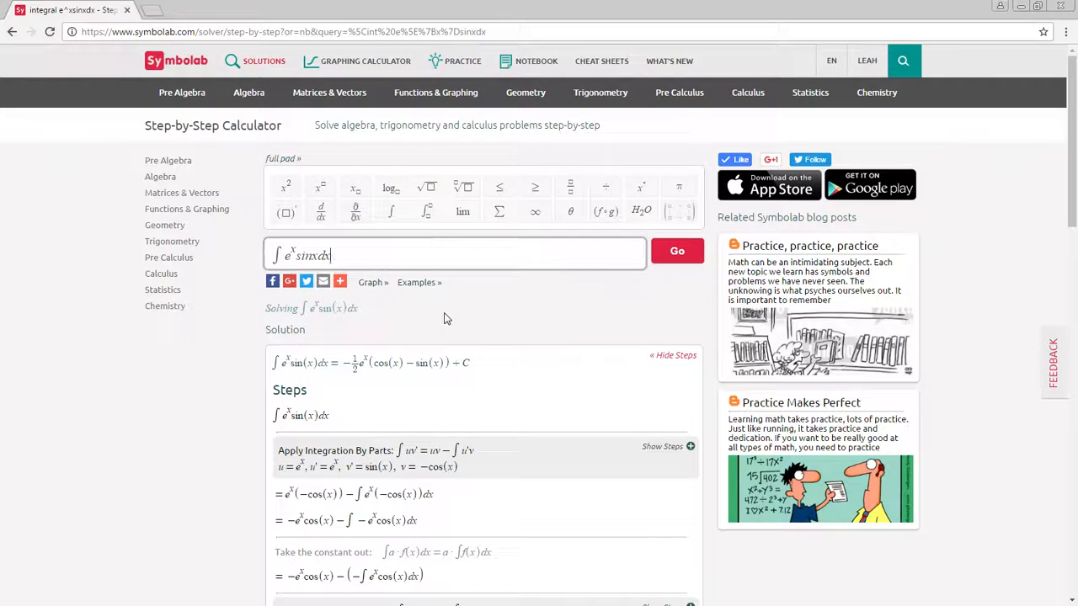